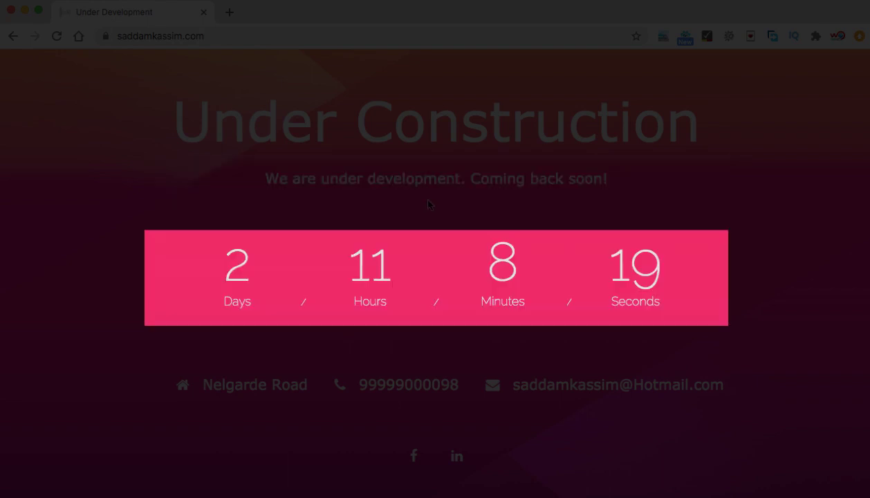
{"action": "mouse_move", "coordinate": [477, 358]}
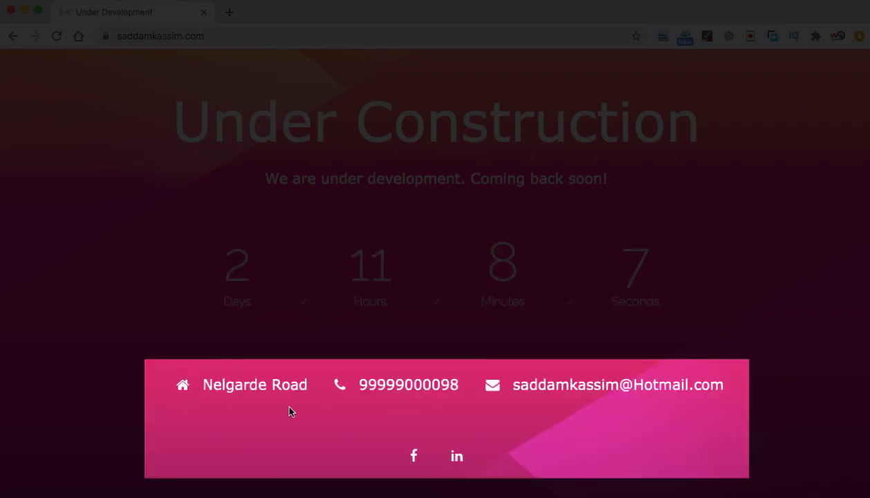
{"action": "mouse_move", "coordinate": [457, 455]}
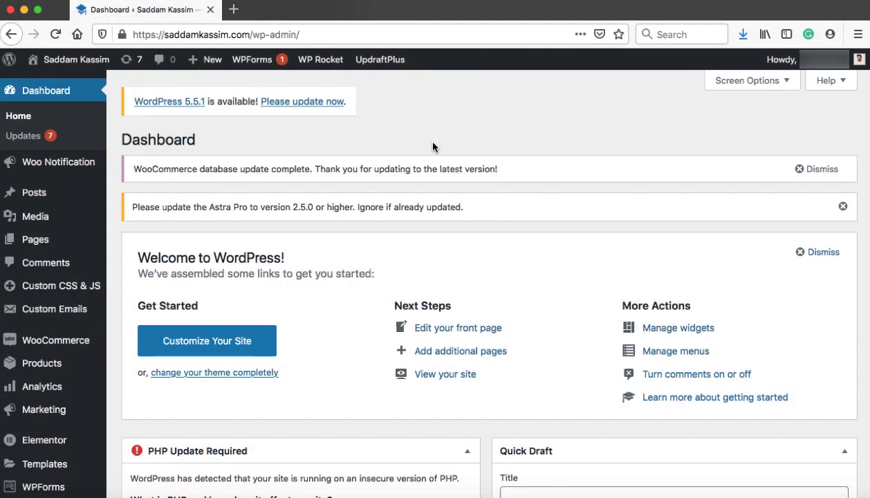
Search 'site offline' under Add New plugins and install the Site Offline maintenance-mode plugin
{"action": "scroll", "scroll_direction": "down", "scroll_amount": 3}
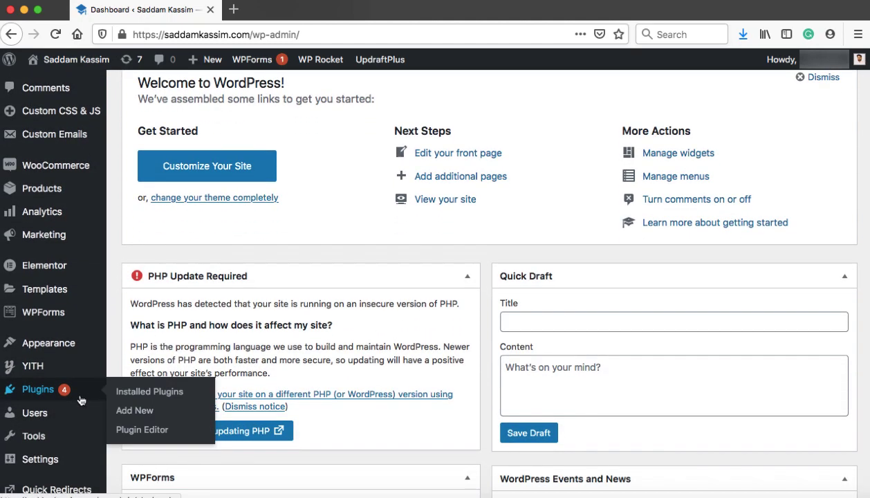
{"action": "left_click", "coordinate": [134, 409]}
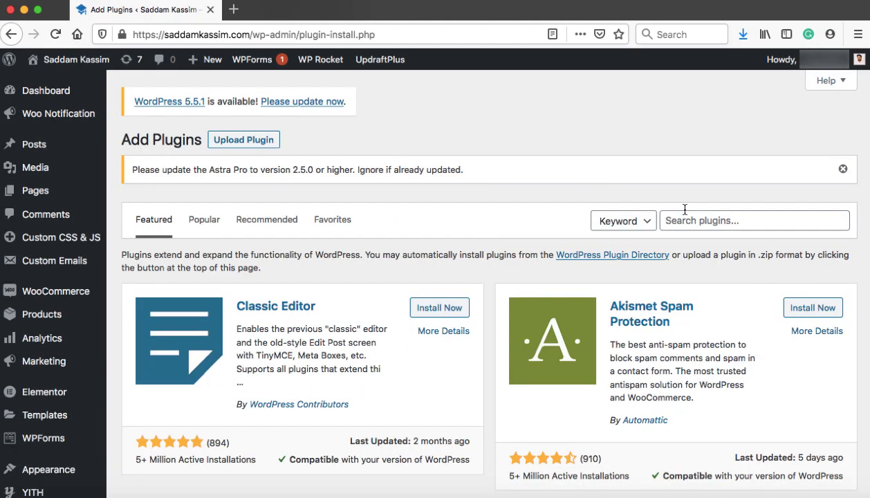
{"action": "type", "text": "site offline"}
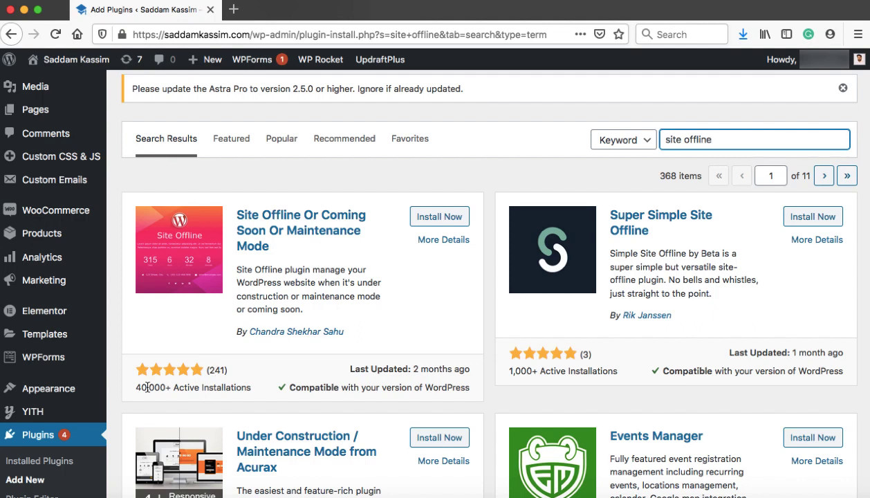
{"action": "left_click", "coordinate": [440, 216]}
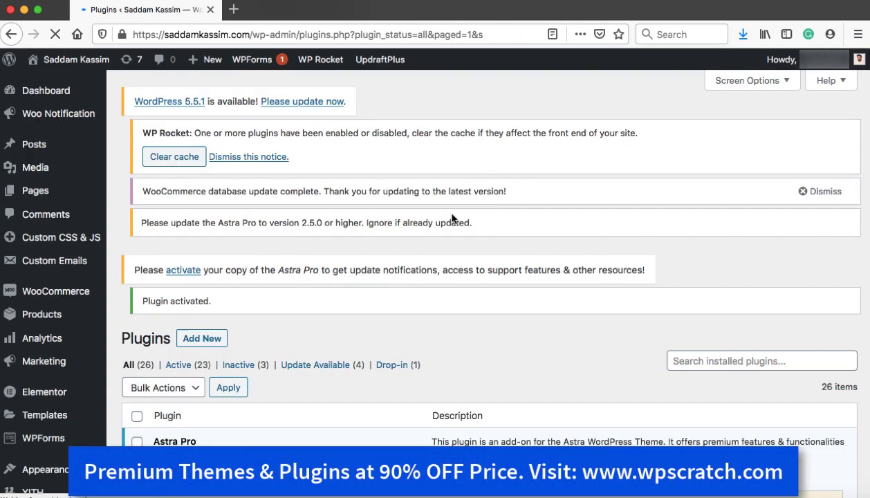
Review the Site Offline settings page's Countdown and Social sections, then collapse Social
{"action": "scroll", "scroll_direction": "down", "scroll_amount": 3}
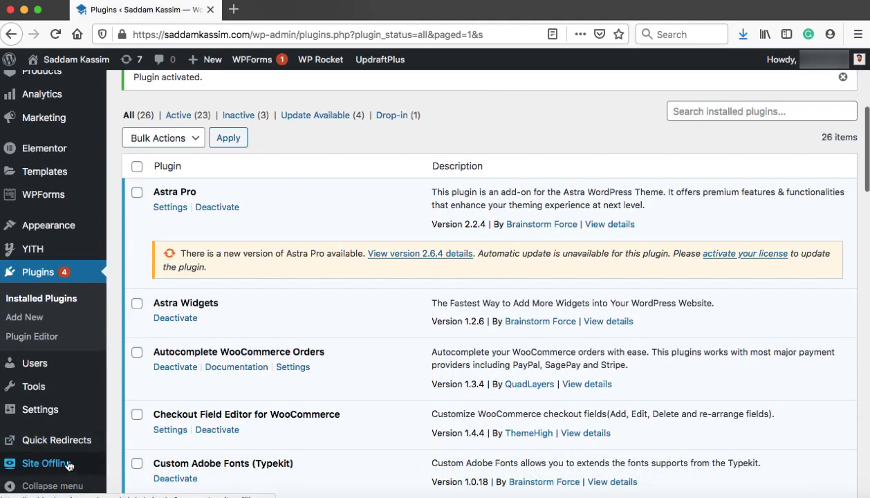
{"action": "left_click", "coordinate": [47, 463]}
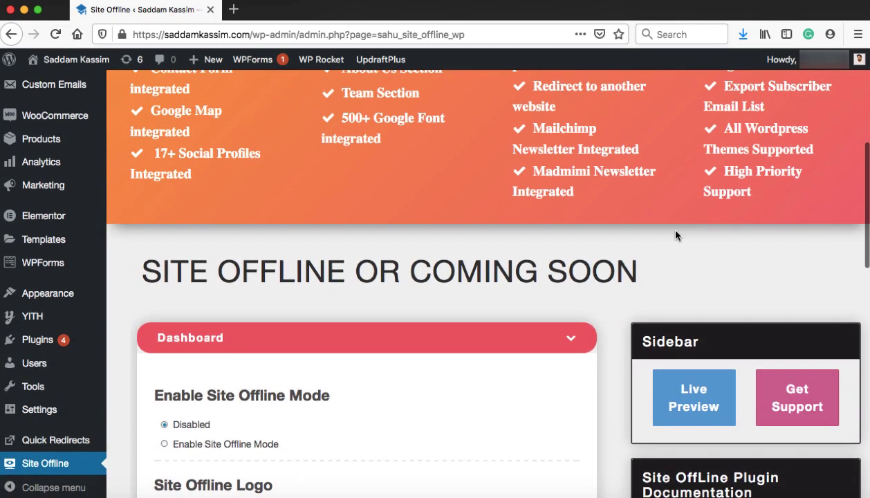
{"action": "mouse_move", "coordinate": [570, 264]}
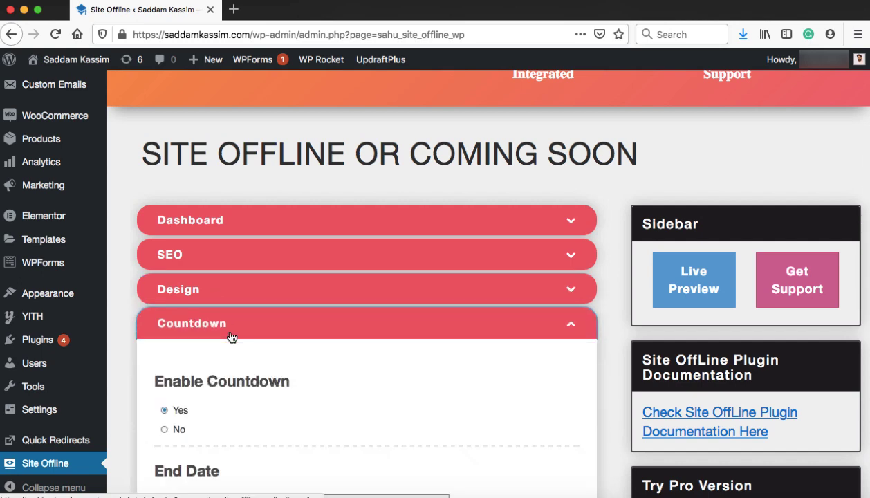
{"action": "scroll", "scroll_direction": "down", "scroll_amount": 3}
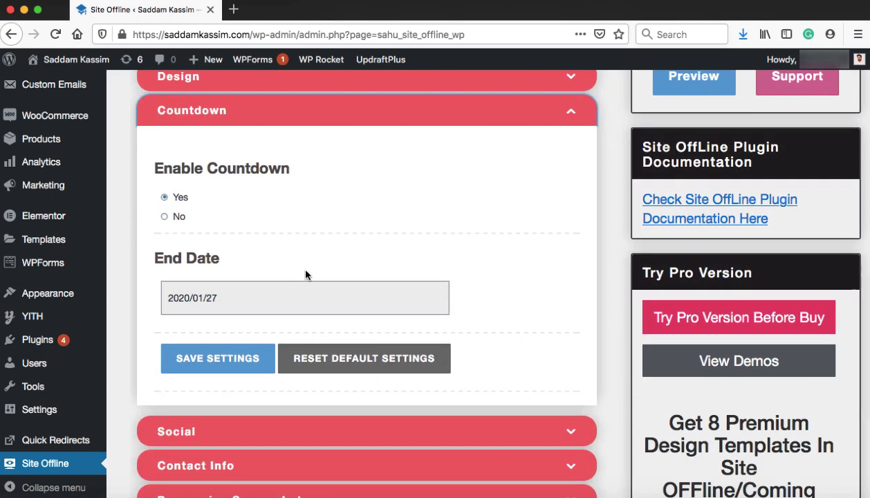
{"action": "mouse_move", "coordinate": [333, 249]}
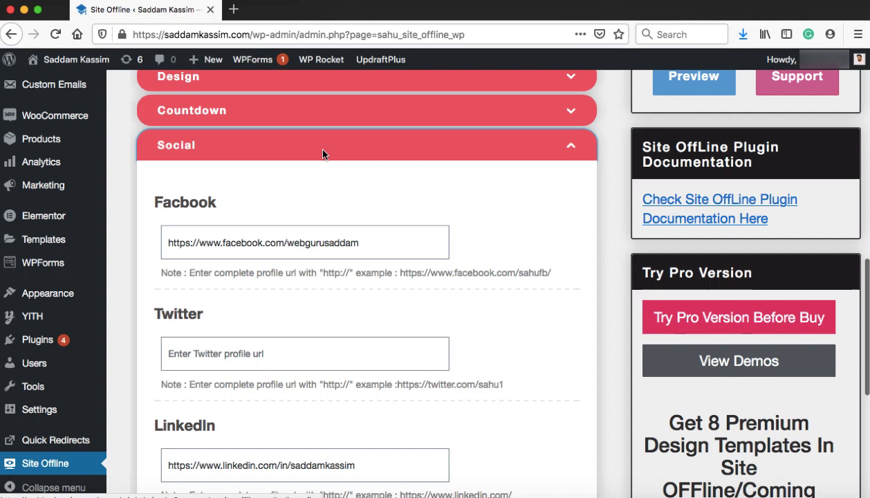
{"action": "mouse_move", "coordinate": [321, 202]}
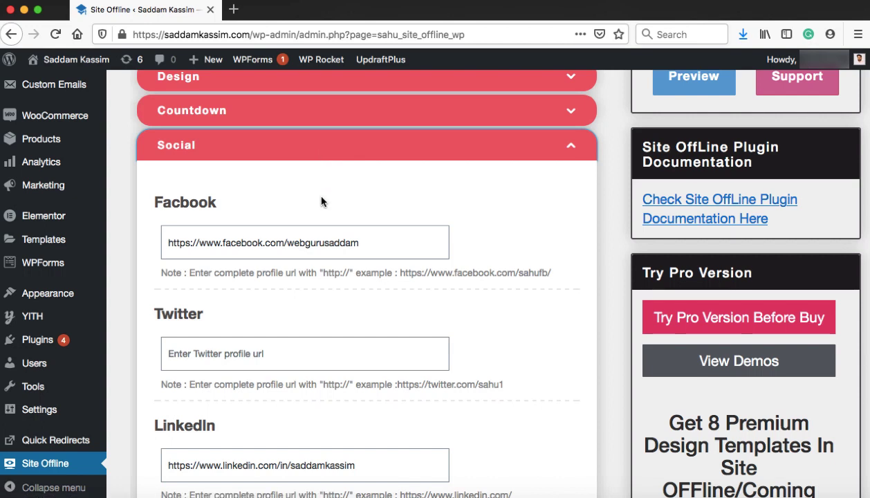
{"action": "scroll", "scroll_direction": "down", "scroll_amount": 3}
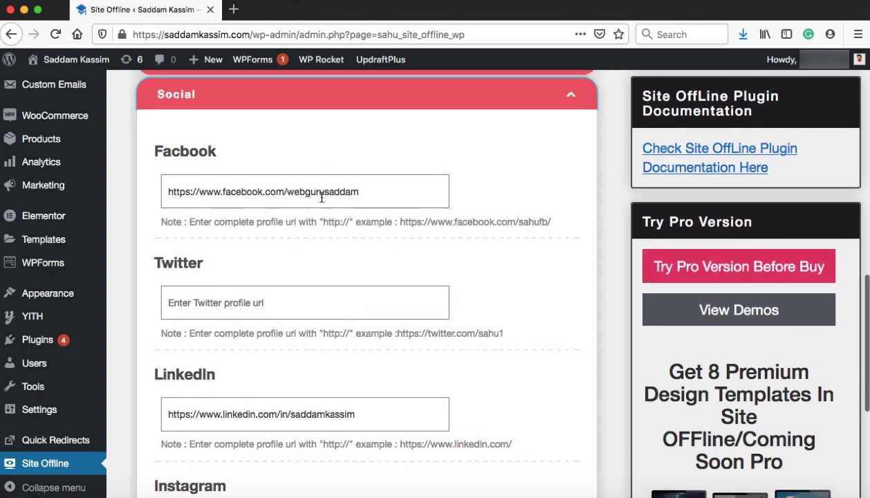
{"action": "scroll", "scroll_direction": "down", "scroll_amount": 3}
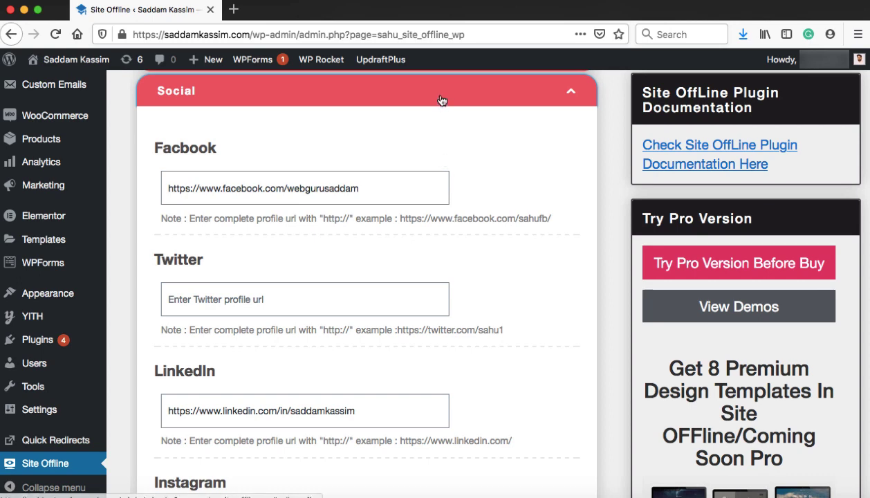
{"action": "left_click", "coordinate": [367, 92]}
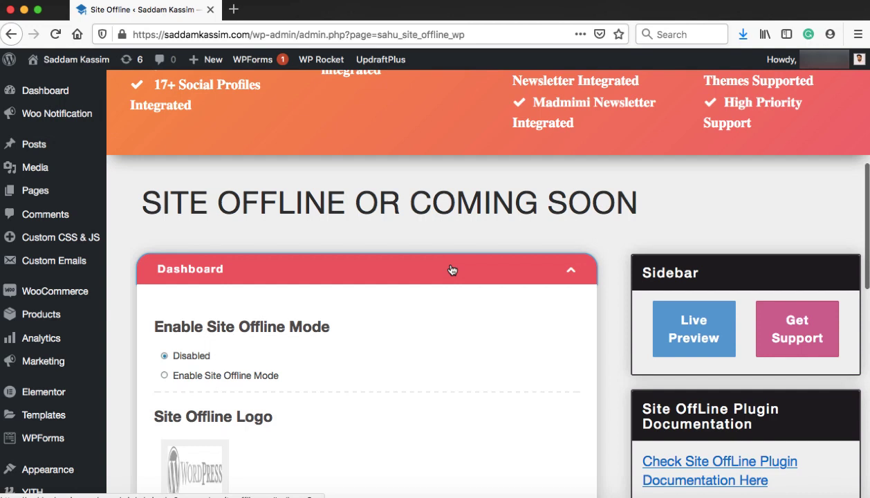
Enable Site Offline Mode in the plugin's general settings
{"action": "scroll", "scroll_direction": "down", "scroll_amount": 3}
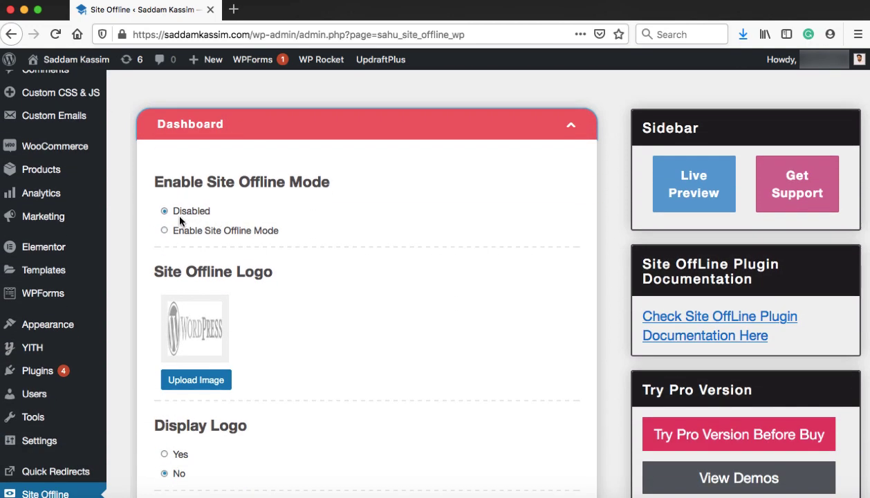
{"action": "left_click", "coordinate": [164, 229]}
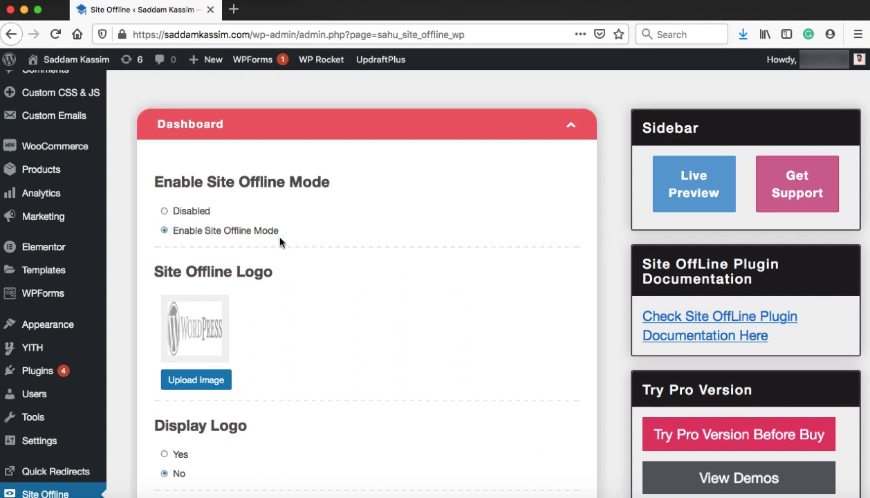
{"action": "scroll", "scroll_direction": "down", "scroll_amount": 3}
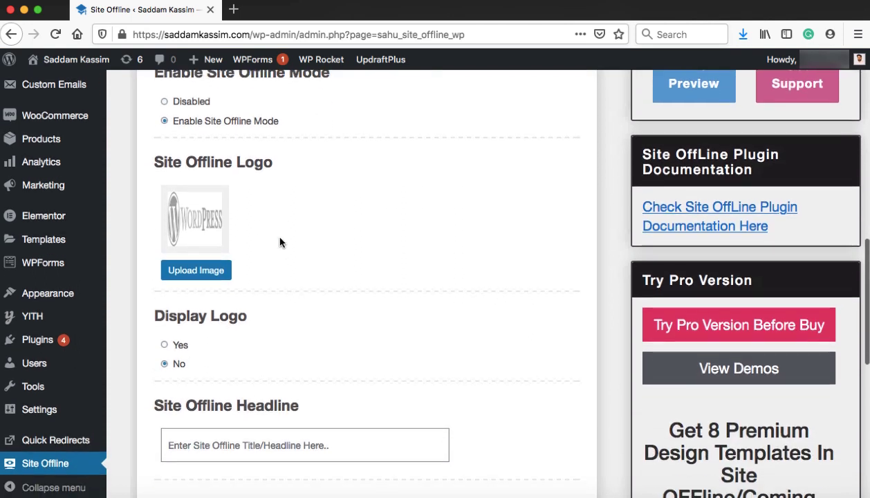
{"action": "scroll", "scroll_direction": "down", "scroll_amount": 3}
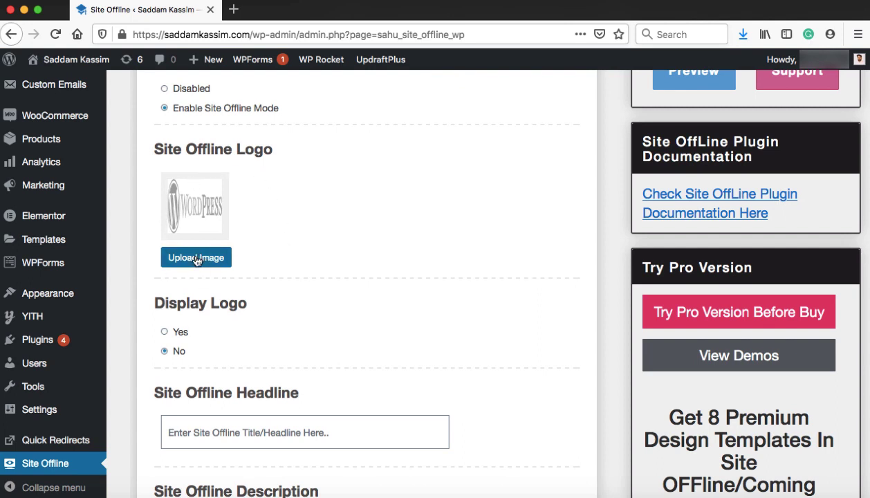
{"action": "mouse_move", "coordinate": [219, 338]}
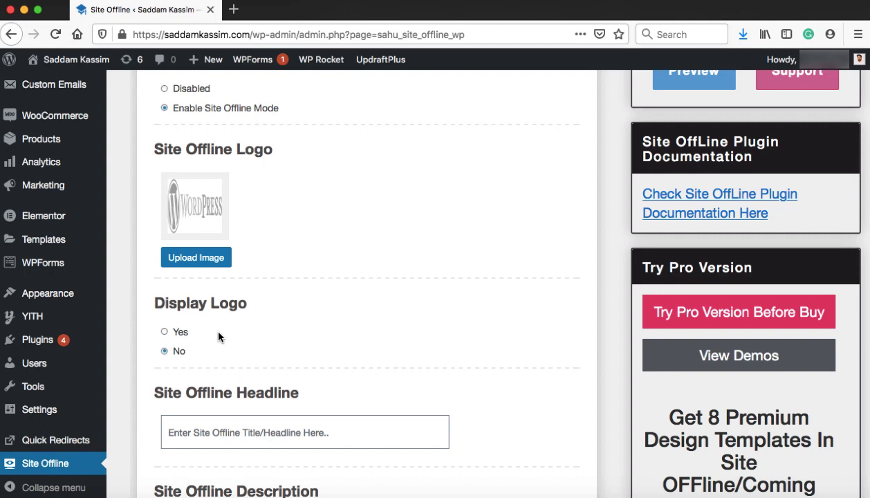
{"action": "scroll", "scroll_direction": "down", "scroll_amount": 3}
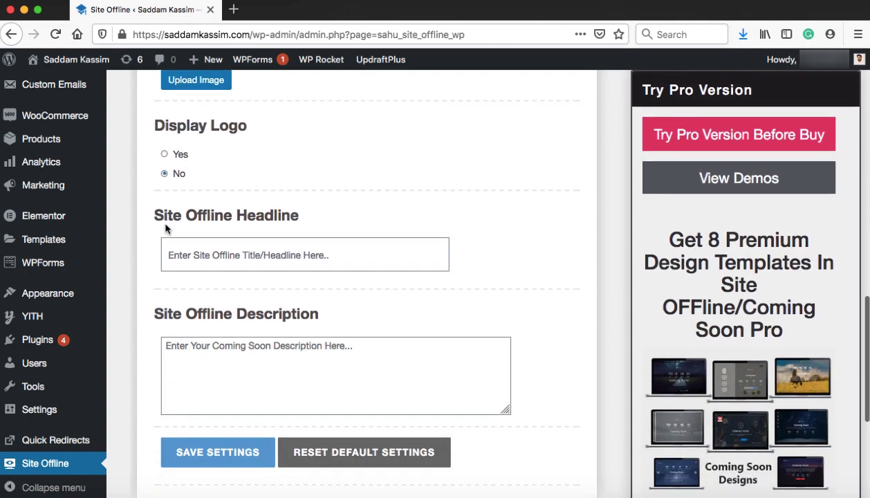
Set the headline to 'Under Construction' and a 'We are under c... coming back soon!' description
{"action": "left_click", "coordinate": [304, 255]}
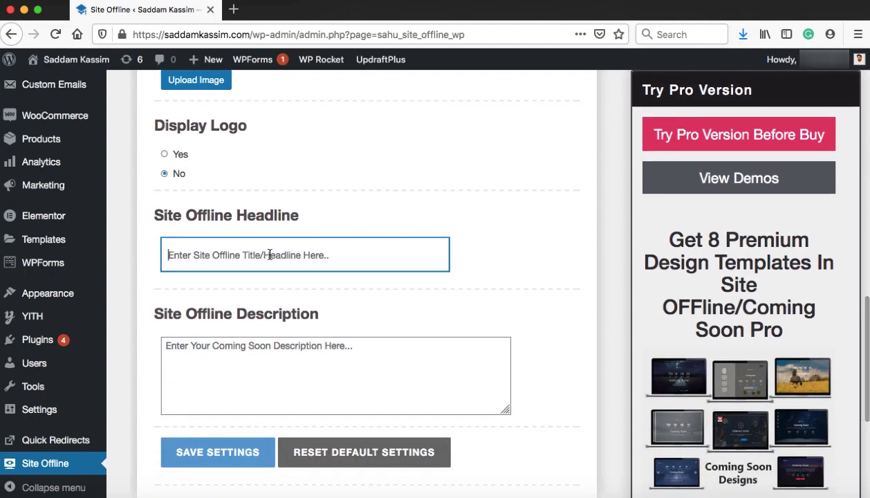
{"action": "type", "text": "Un"}
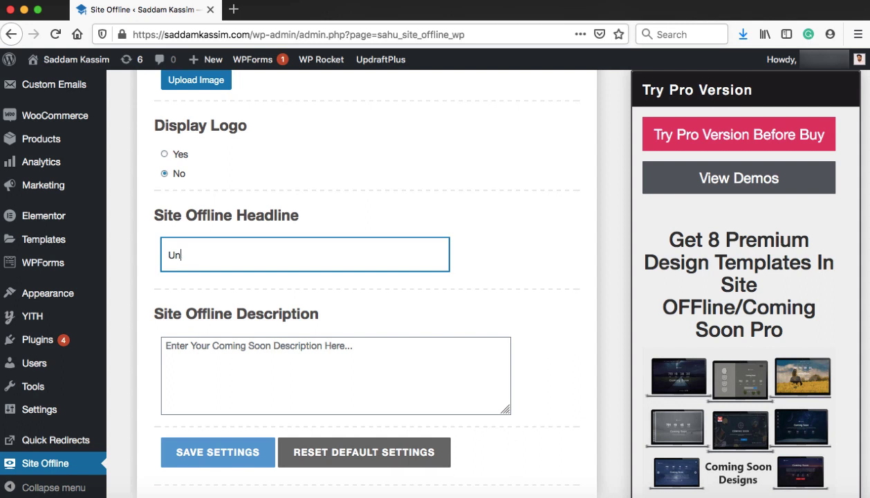
{"action": "type", "text": "der Construction"}
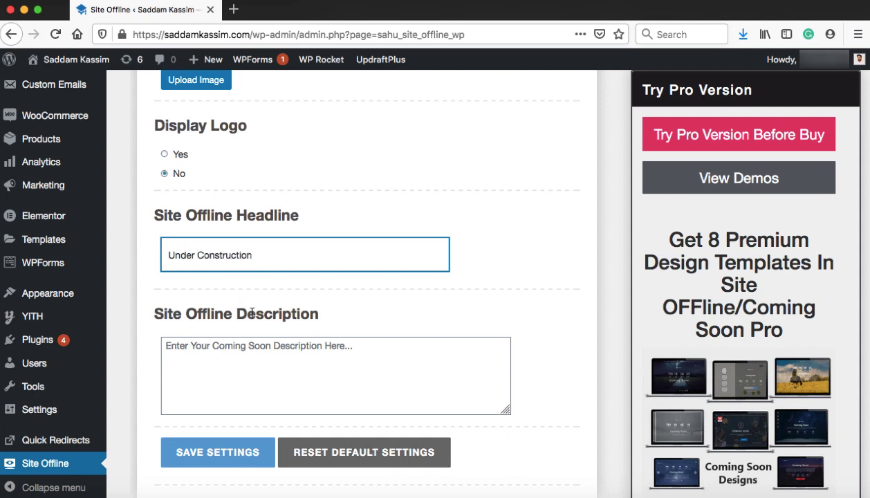
{"action": "scroll", "scroll_direction": "down", "scroll_amount": 3}
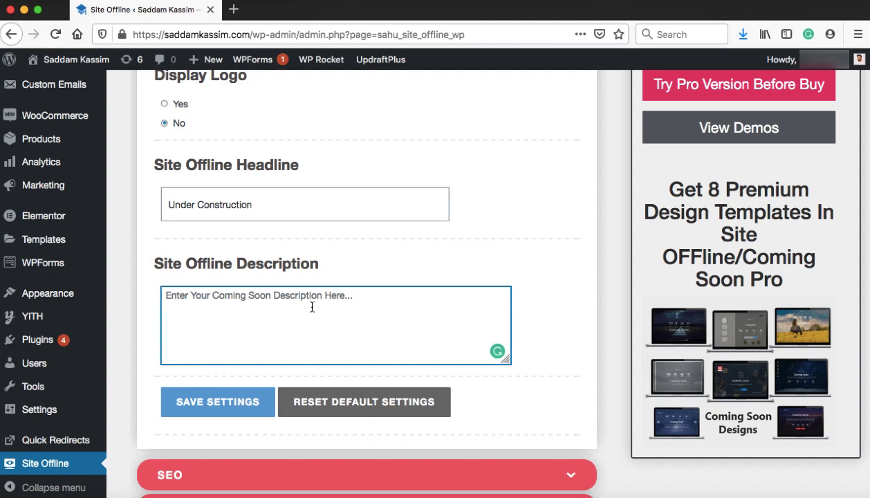
{"action": "type", "text": "We are under c"}
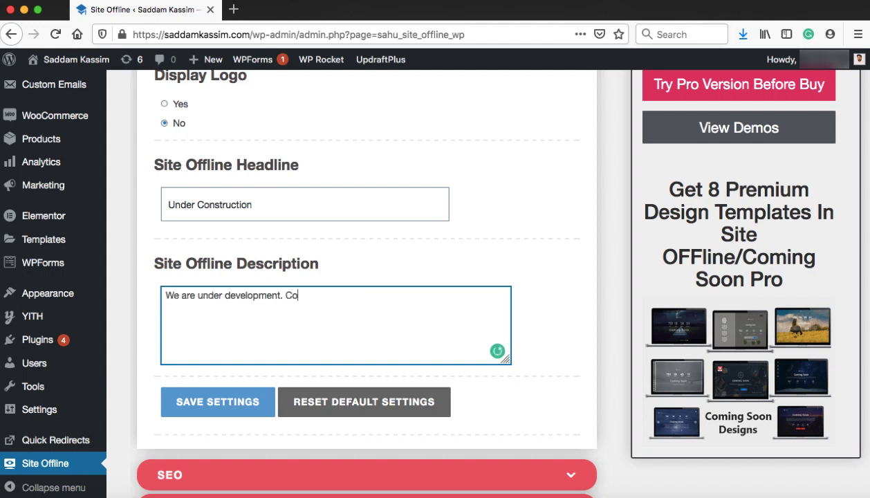
{"action": "type", "text": "ming back soon"}
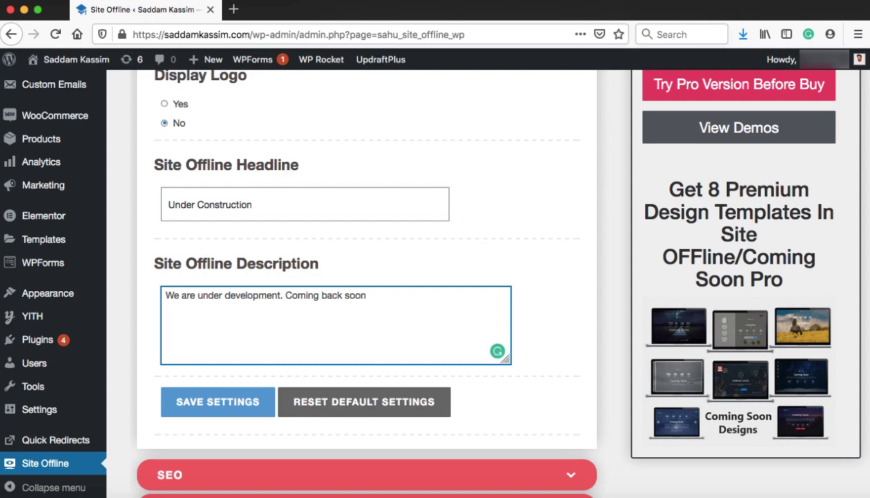
{"action": "type", "text": "!"}
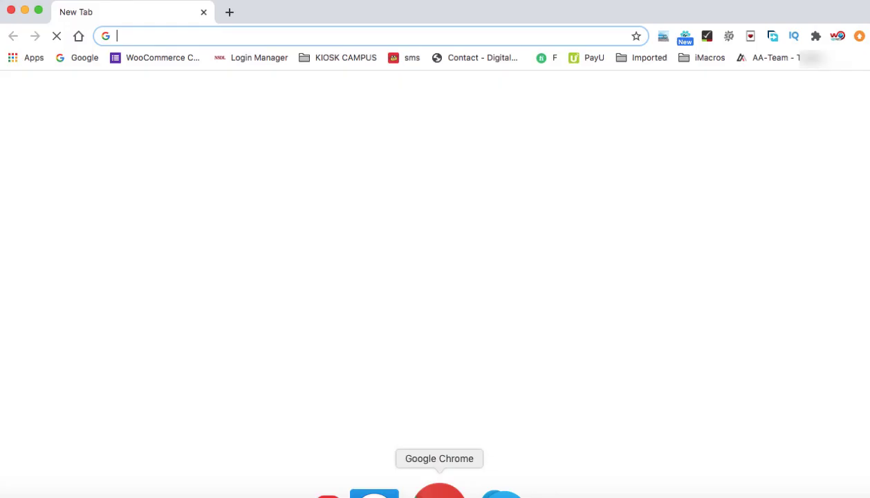
Visit saddamkassim.com in a new tab to check the public page
{"action": "type", "text": "saddamkassim.com"}
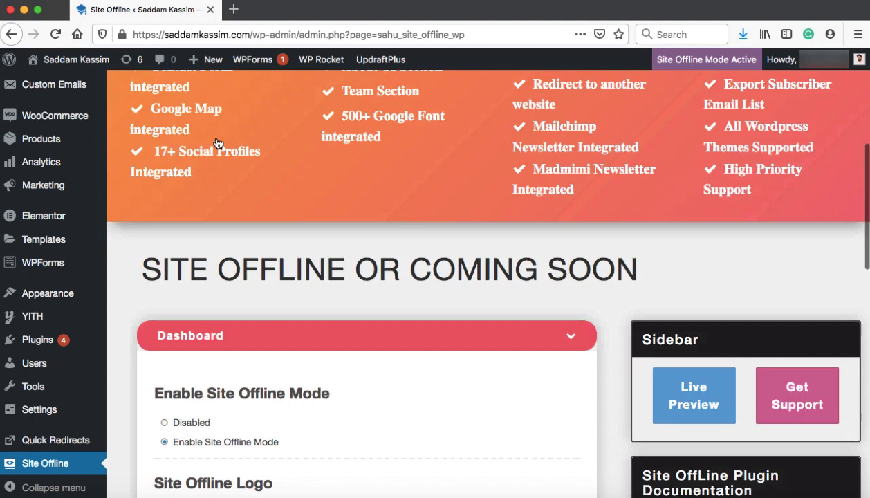
Set the countdown end date to October 24, 2020 and save the countdown settings
{"action": "scroll", "scroll_direction": "down", "scroll_amount": 3}
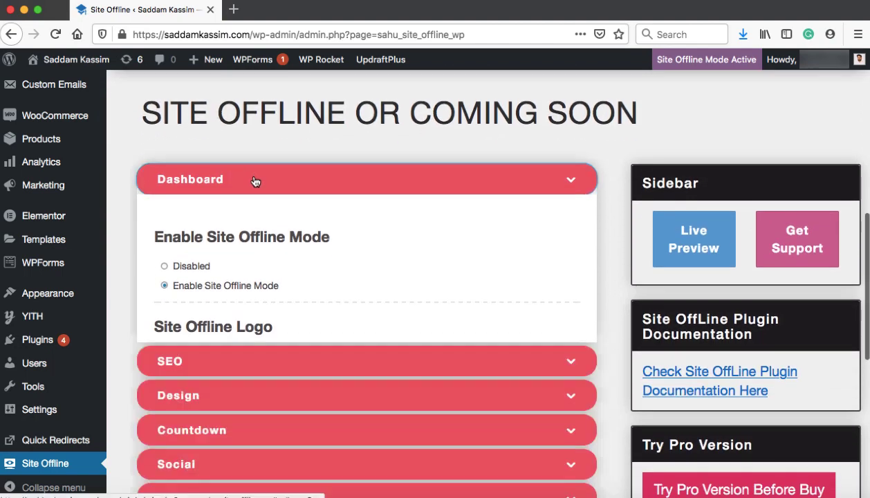
{"action": "left_click", "coordinate": [255, 180]}
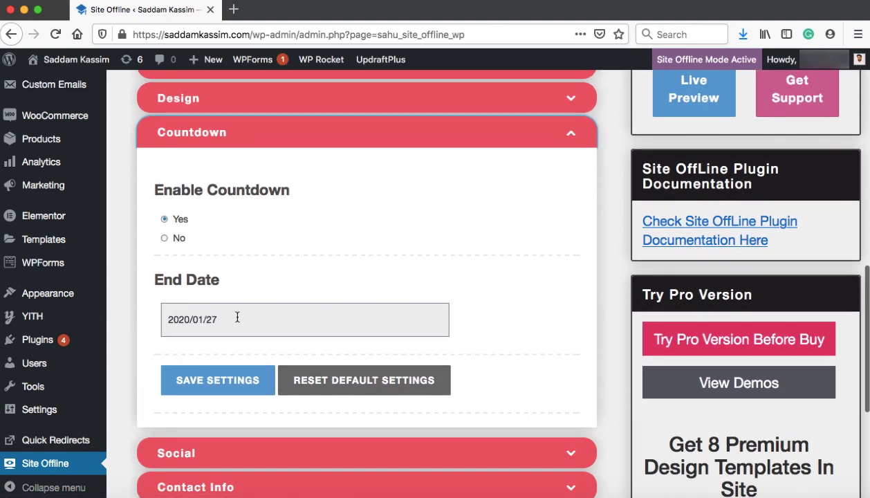
{"action": "left_click", "coordinate": [304, 318]}
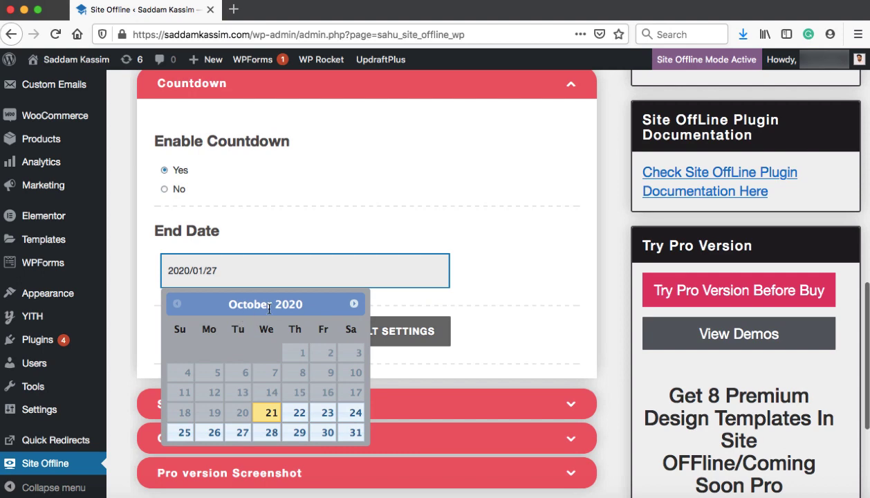
{"action": "mouse_move", "coordinate": [311, 393]}
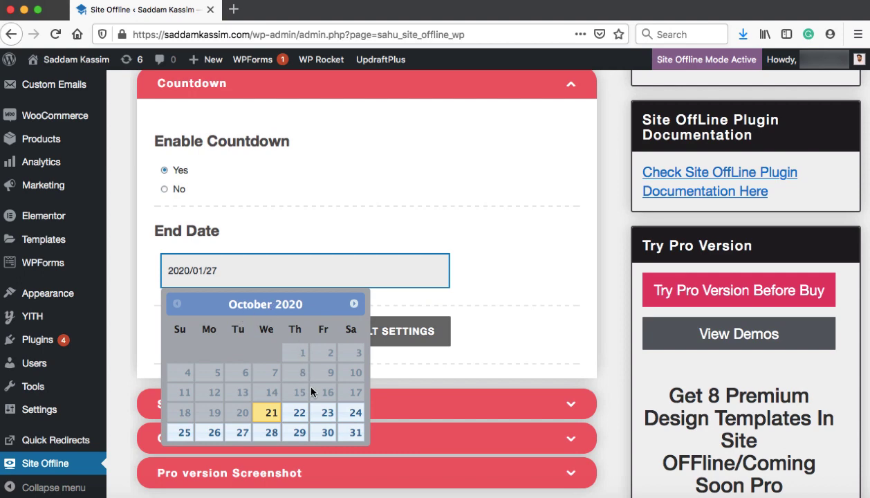
{"action": "left_click", "coordinate": [355, 412]}
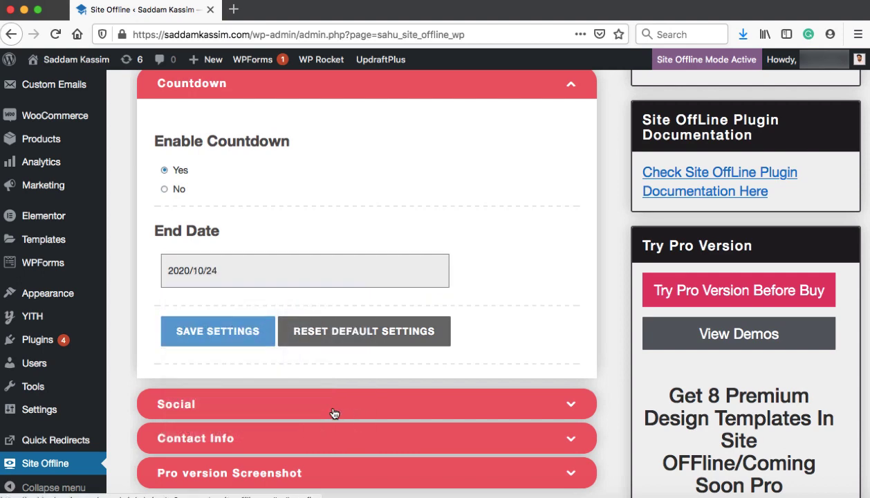
{"action": "left_click", "coordinate": [217, 331]}
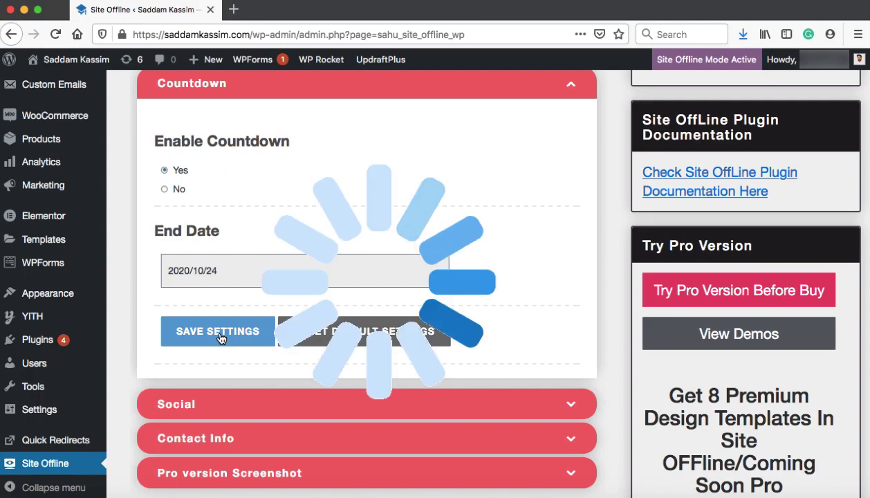
{"action": "left_click", "coordinate": [217, 331]}
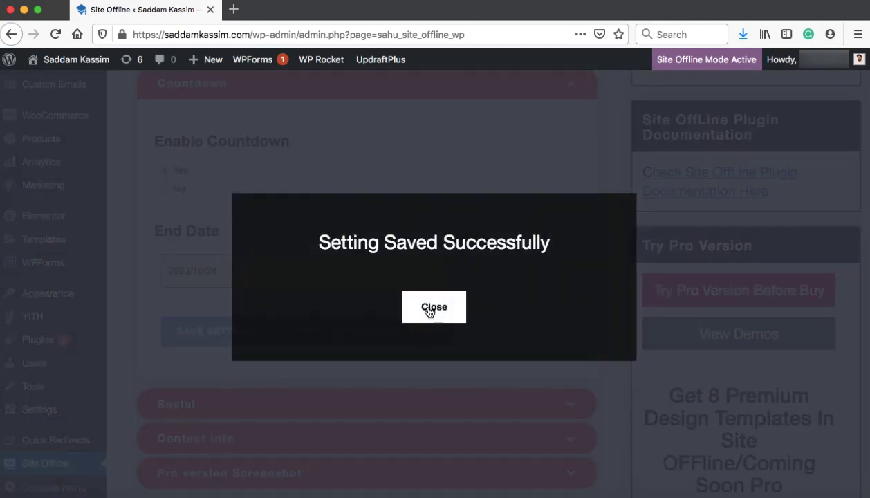
Reload the live site until the Under Construction page shows the running countdown
{"action": "left_click", "coordinate": [435, 307]}
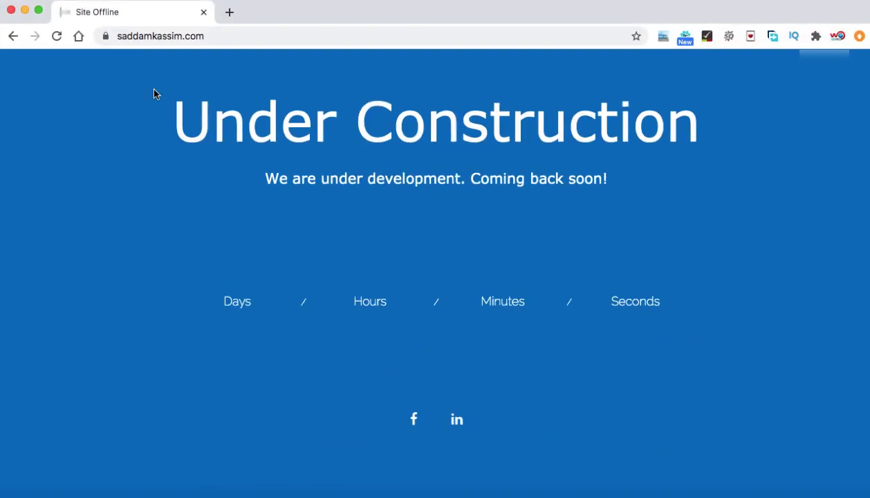
{"action": "left_click", "coordinate": [57, 36]}
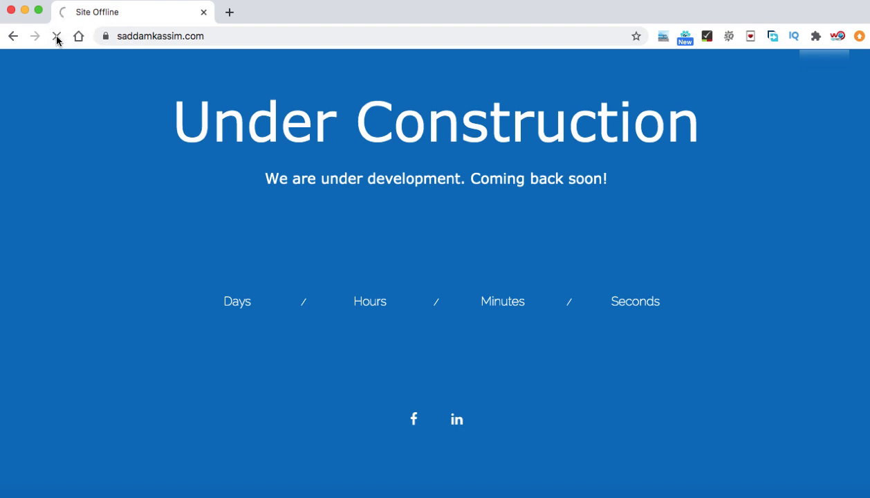
{"action": "left_click", "coordinate": [58, 36]}
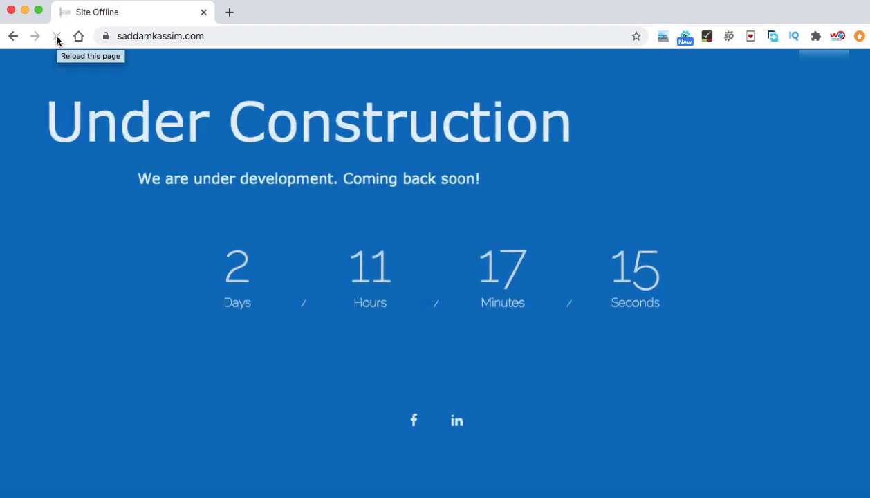
{"action": "left_click", "coordinate": [58, 36]}
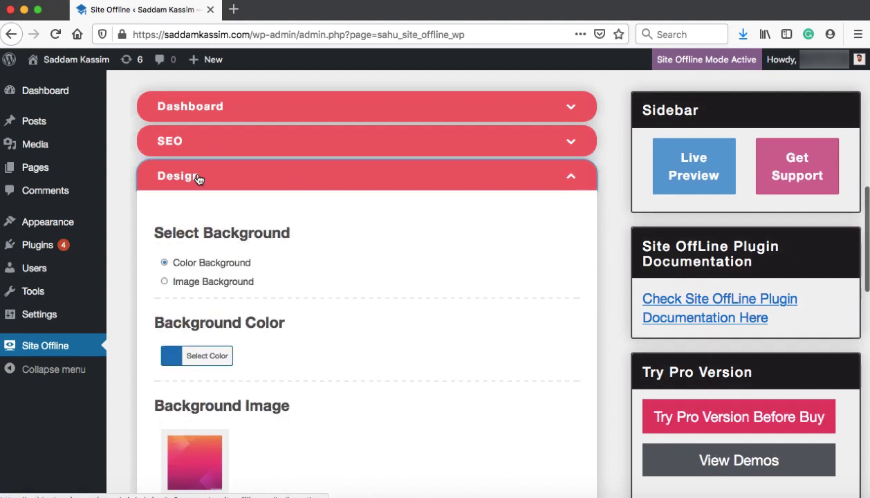
Switch the offline page to the Image Background option and save the design settings
{"action": "scroll", "scroll_direction": "down", "scroll_amount": 3}
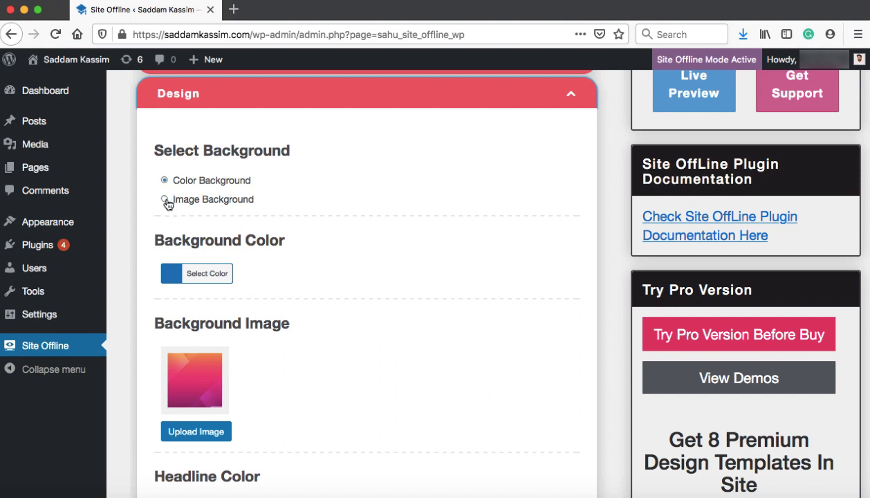
{"action": "left_click", "coordinate": [164, 199]}
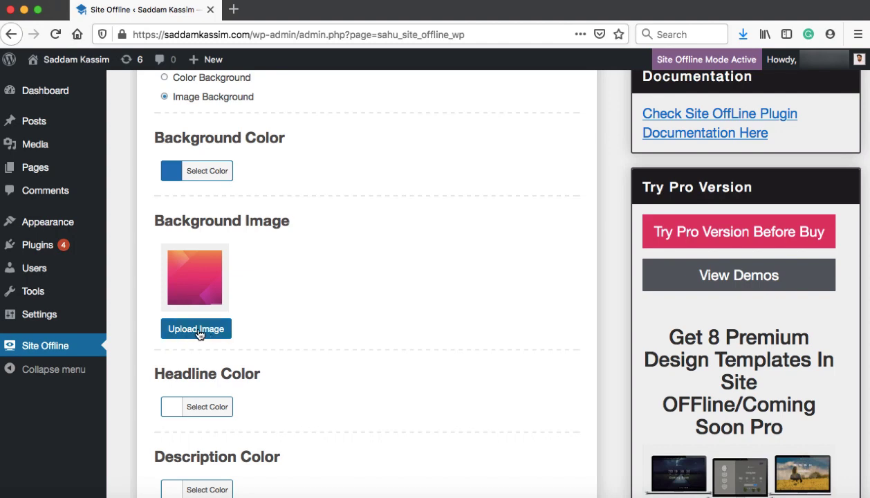
{"action": "scroll", "scroll_direction": "down", "scroll_amount": 3}
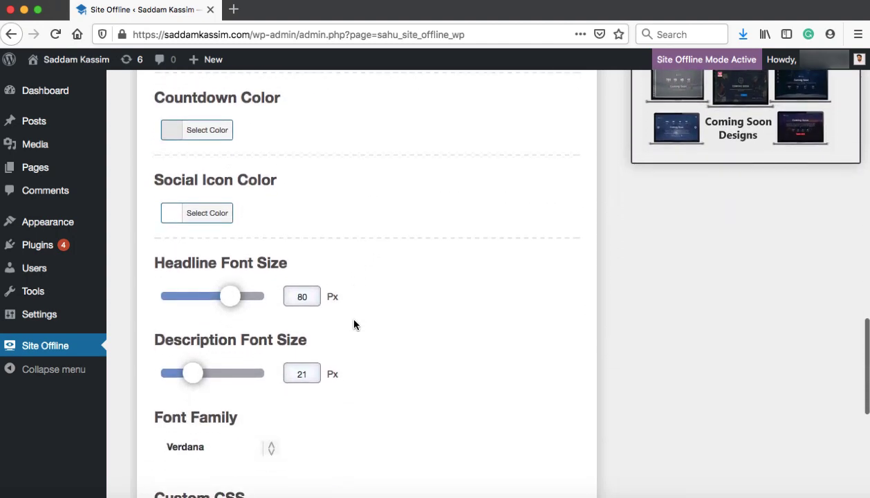
{"action": "left_click", "coordinate": [217, 289]}
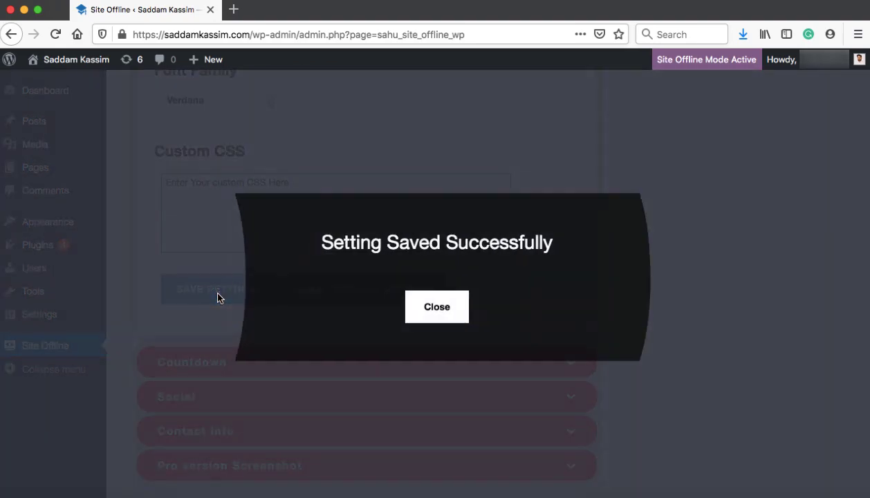
{"action": "left_click", "coordinate": [437, 307]}
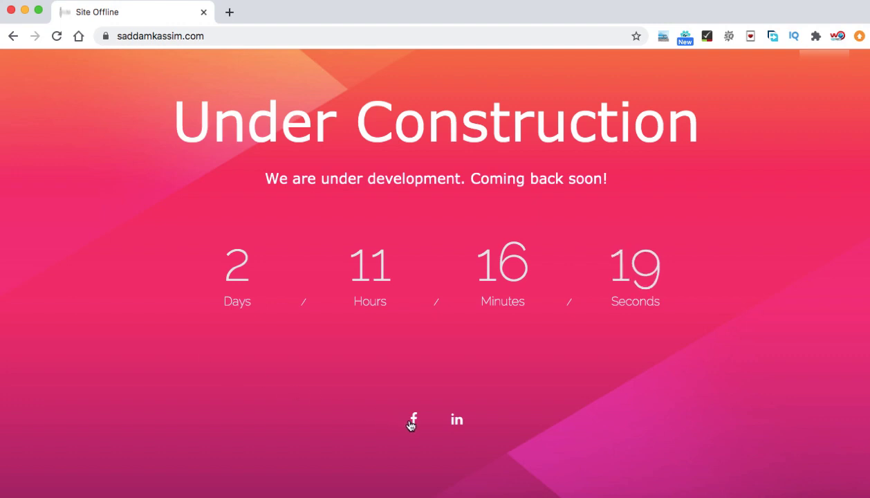
{"action": "mouse_move", "coordinate": [457, 419]}
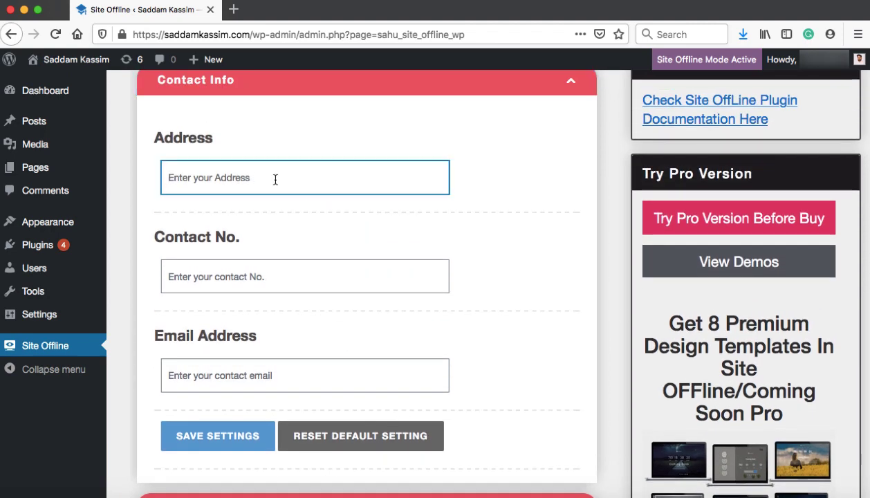
{"action": "type", "text": "N"}
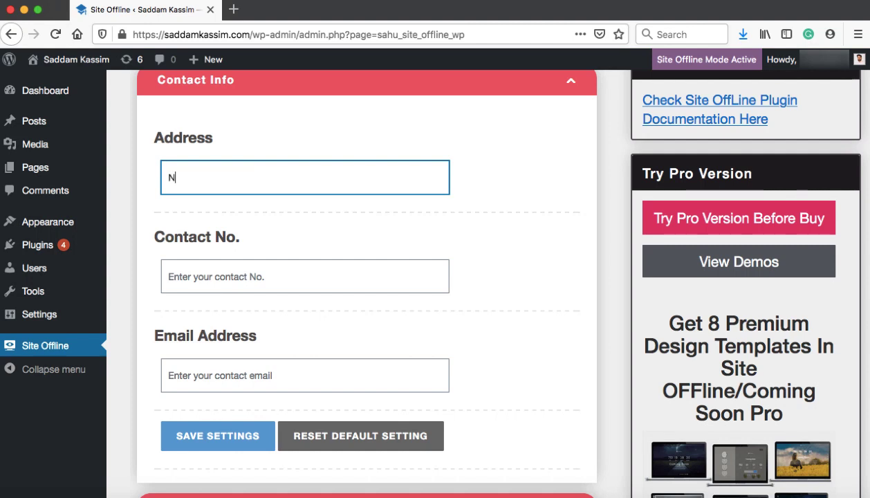
{"action": "type", "text": "99999000098"}
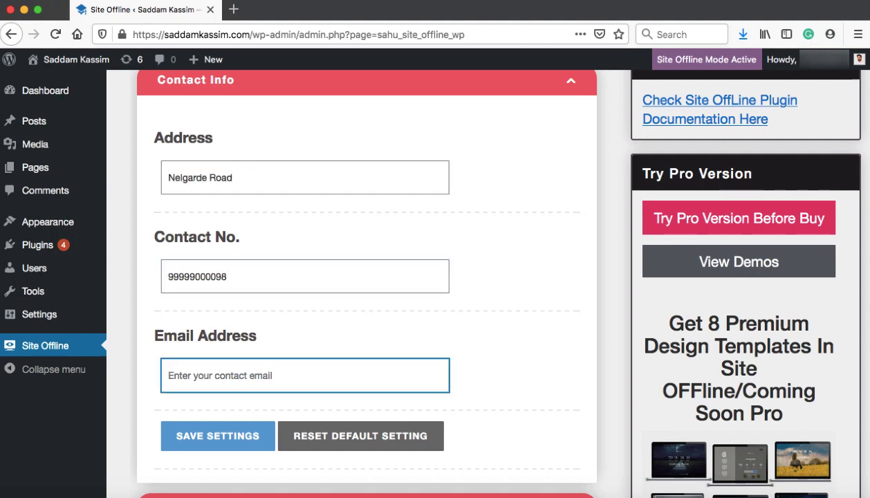
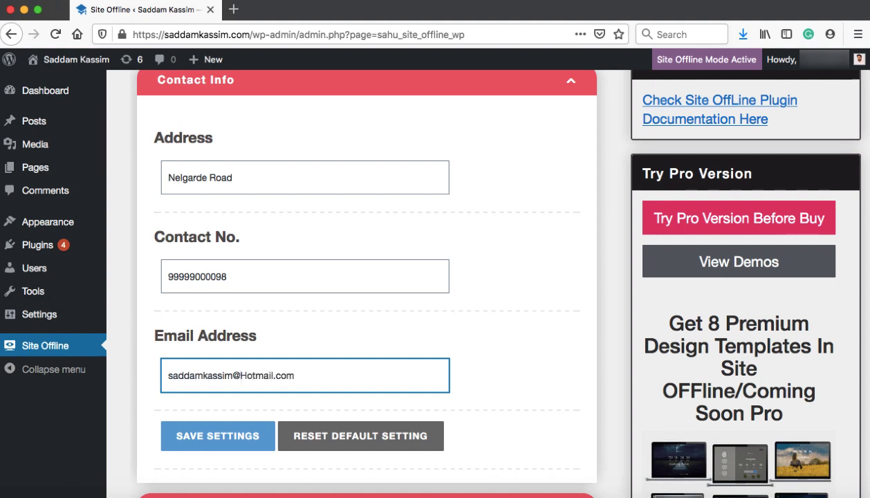
{"action": "left_click", "coordinate": [217, 436]}
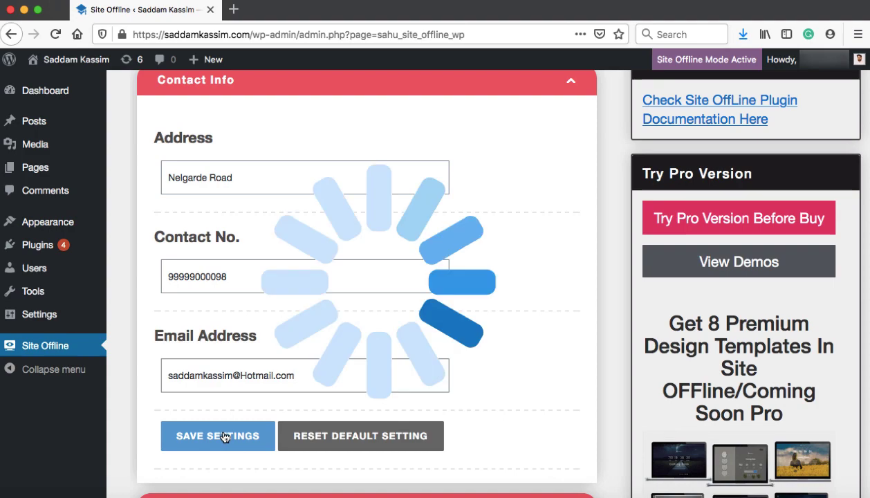
{"action": "left_click", "coordinate": [218, 436]}
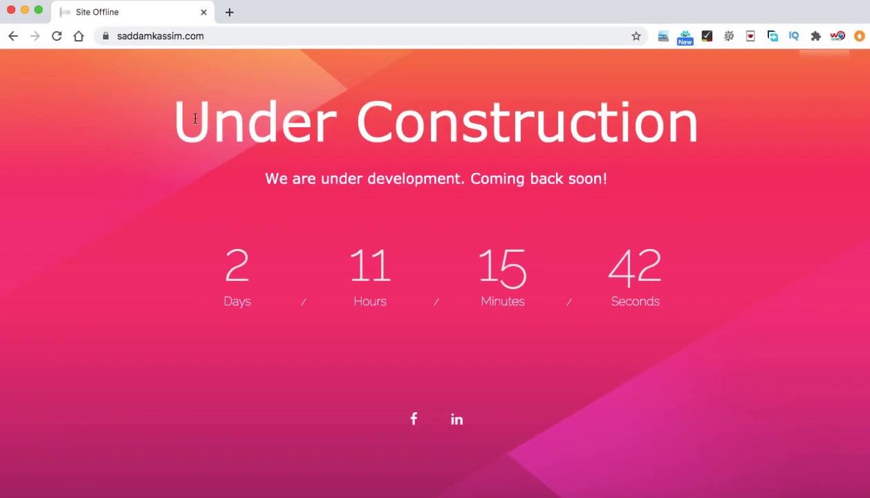
Reload the live site so the address, phone and email appear beneath the countdown
{"action": "left_click", "coordinate": [57, 36]}
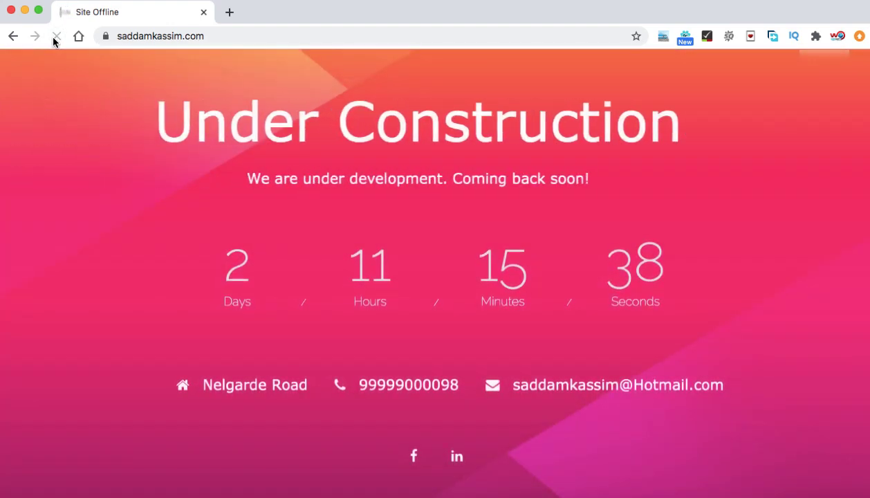
{"action": "left_click", "coordinate": [57, 36]}
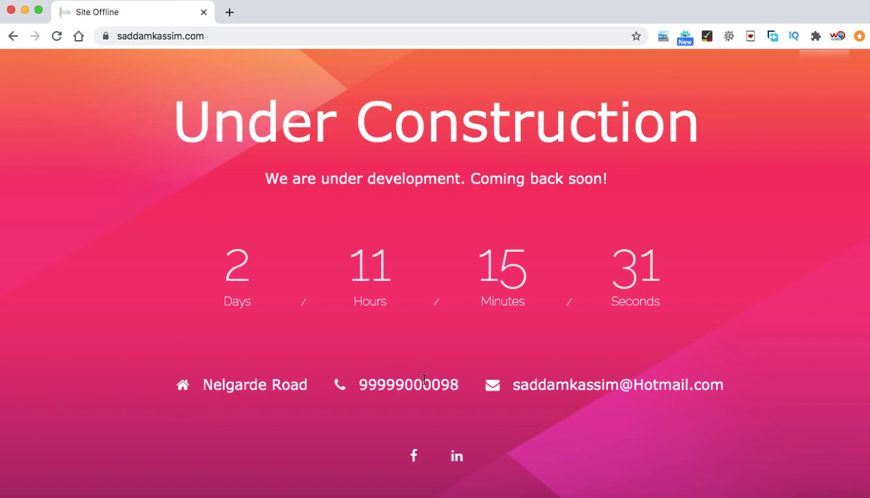
{"action": "mouse_move", "coordinate": [308, 291]}
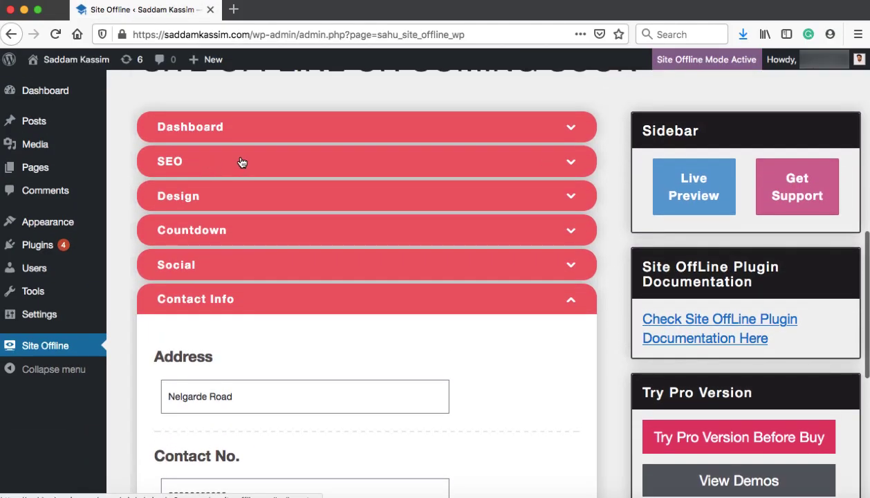
Change the SEO title to 'Under Development' and save the SEO settings
{"action": "scroll", "scroll_direction": "down", "scroll_amount": 3}
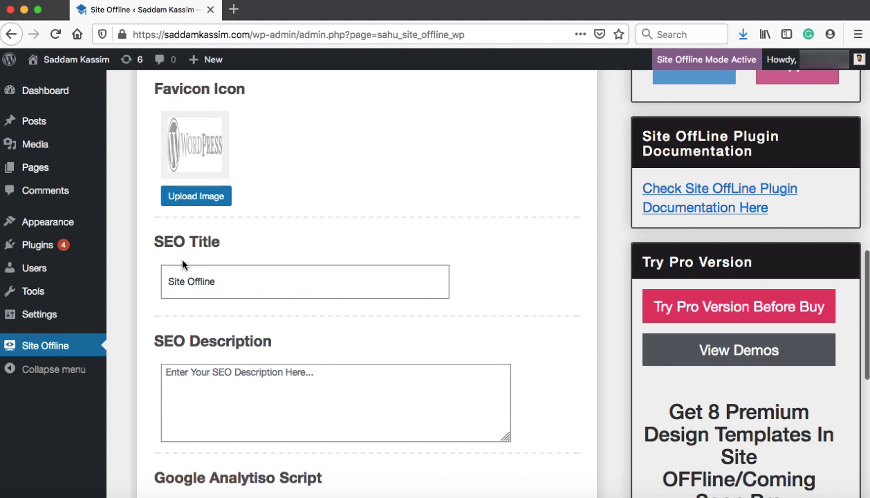
{"action": "mouse_move", "coordinate": [98, 19]}
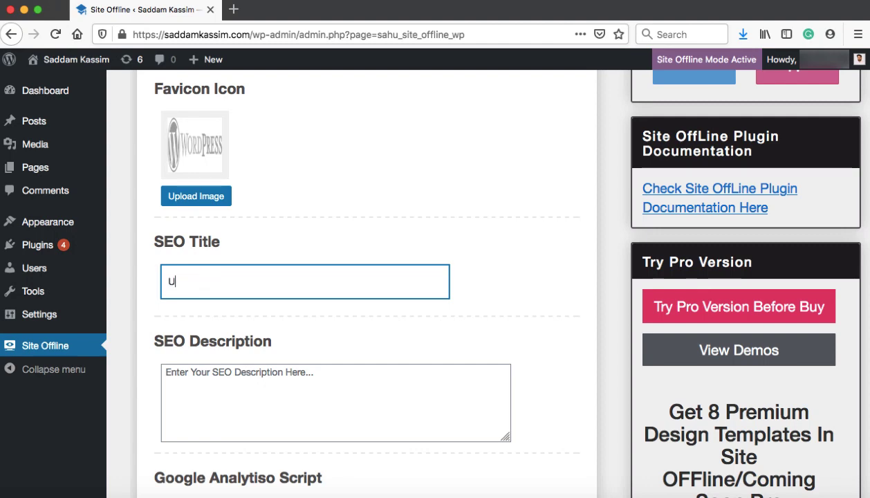
{"action": "type", "text": "nder Devleo"}
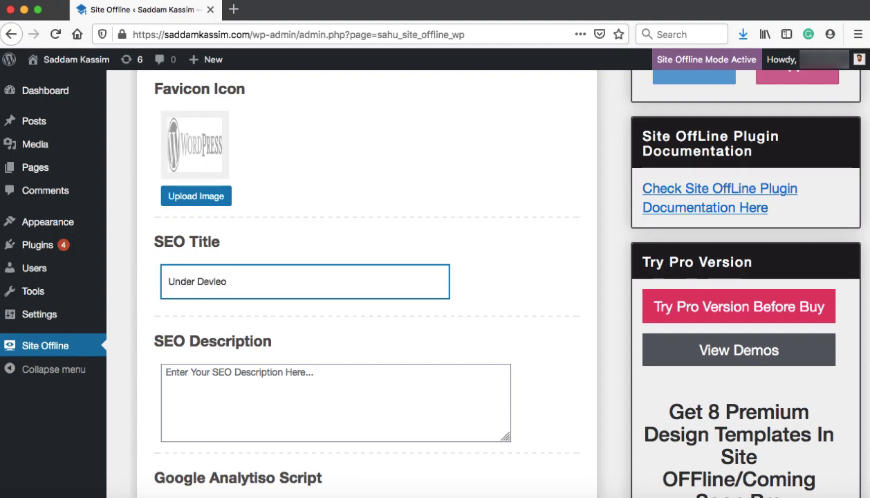
{"action": "left_click", "coordinate": [217, 256]}
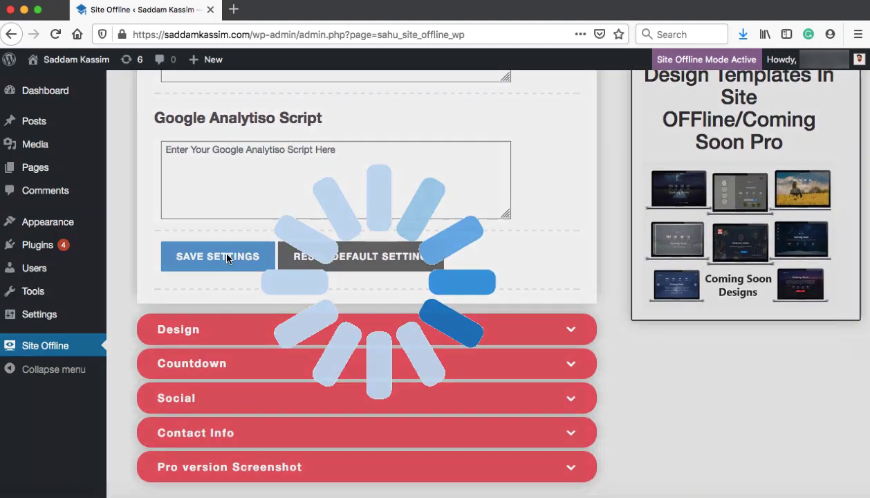
{"action": "left_click", "coordinate": [217, 256]}
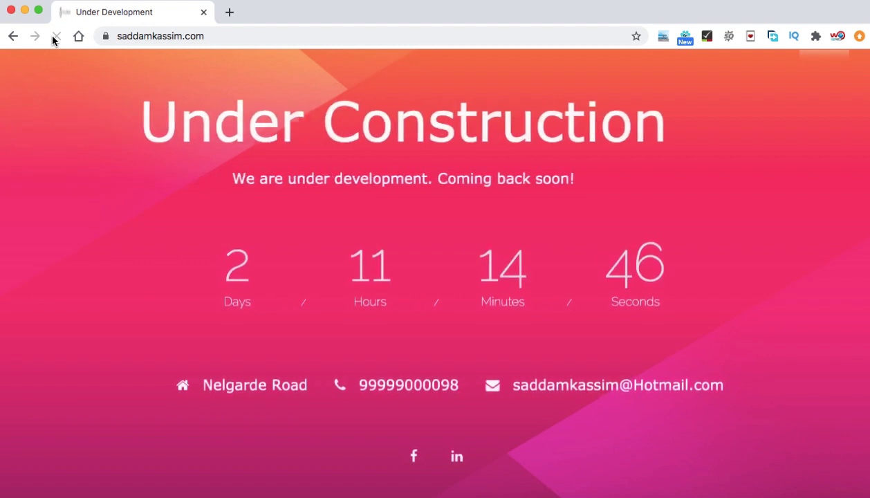
Reload the live site so the browser tab title reads 'Under Development'
{"action": "left_click", "coordinate": [56, 36]}
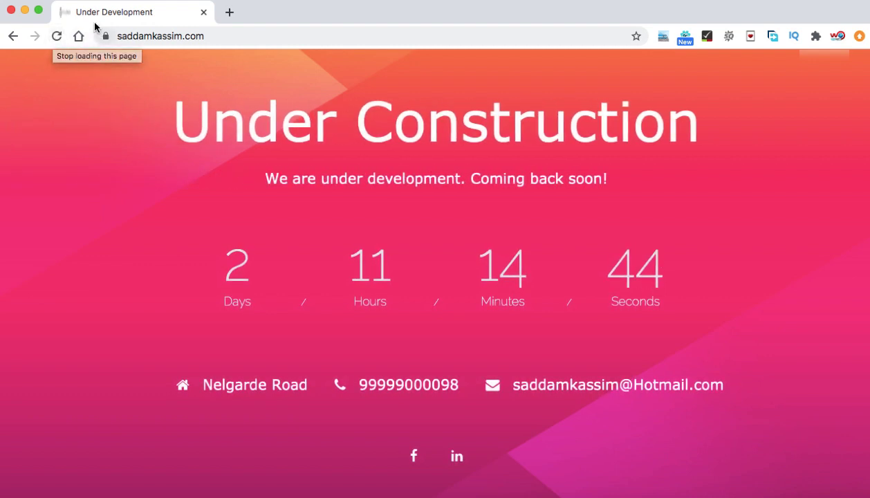
{"action": "mouse_move", "coordinate": [338, 77]}
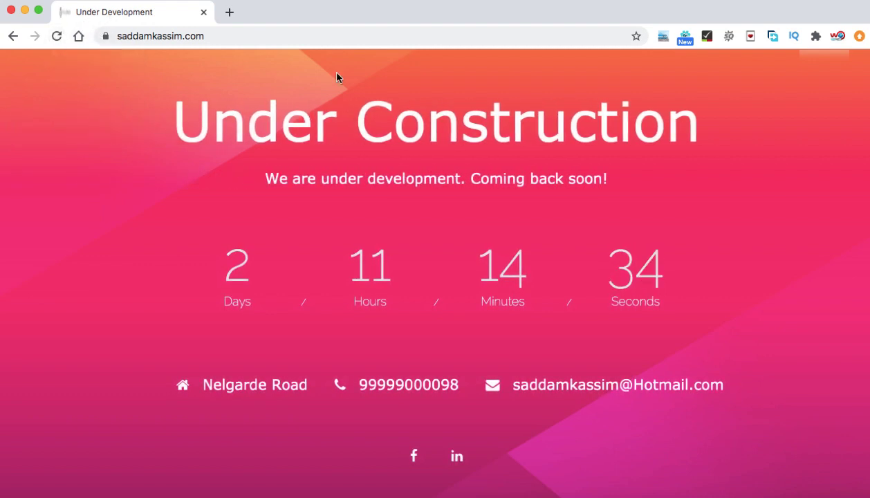